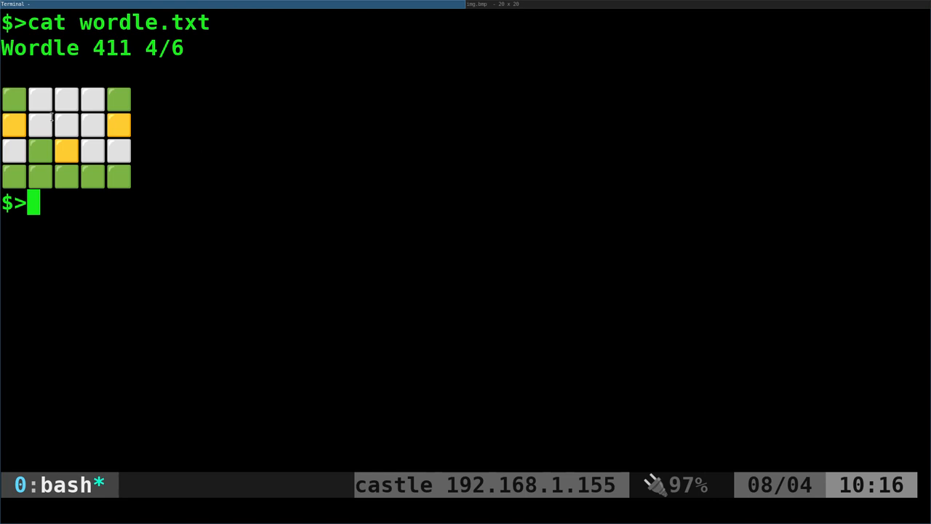
{"action": "mouse_move", "coordinate": [219, 125]}
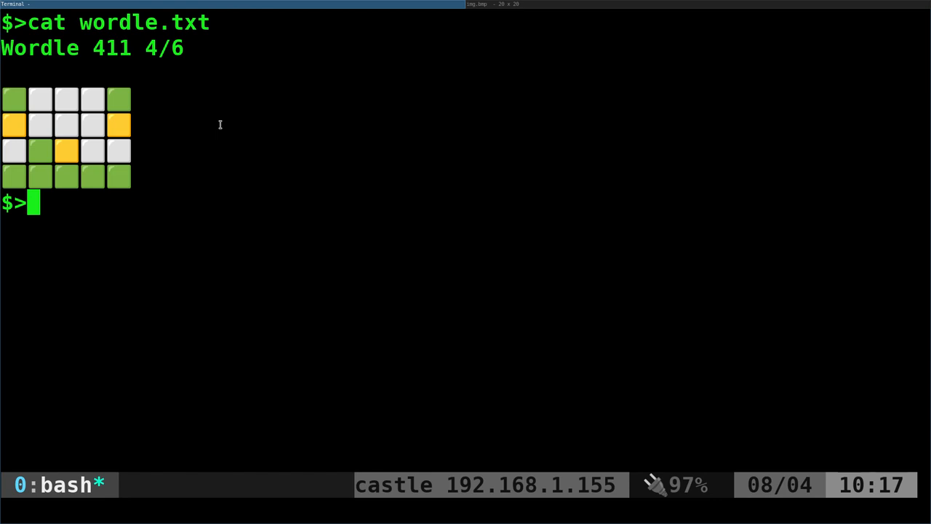
- Begin the ./img2emoji.sh command at the prompt beneath the Wordle grid
{"action": "type", "text": "./img2emoji.sh"}
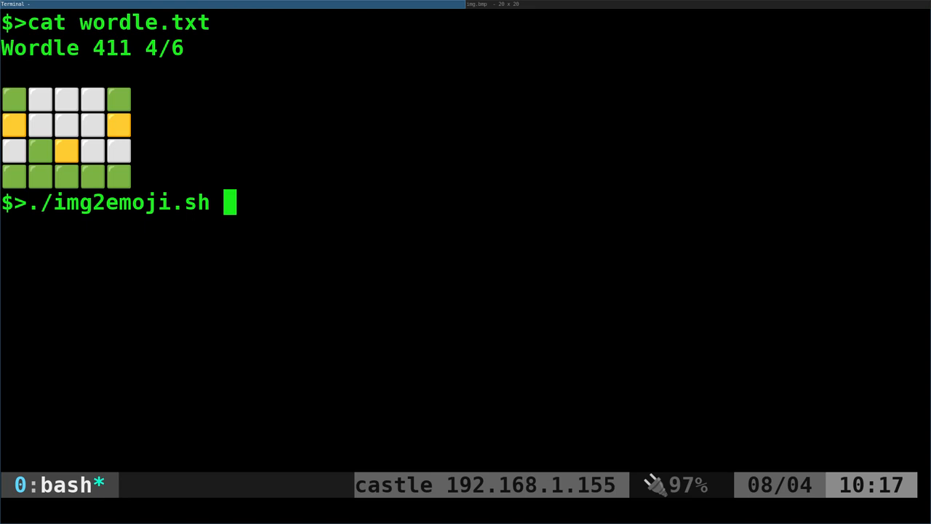
- Render img.bmp then img.jpg as smiley-face emoji grids, then start vim on the script
{"action": "type", "text": "img.bmp"}
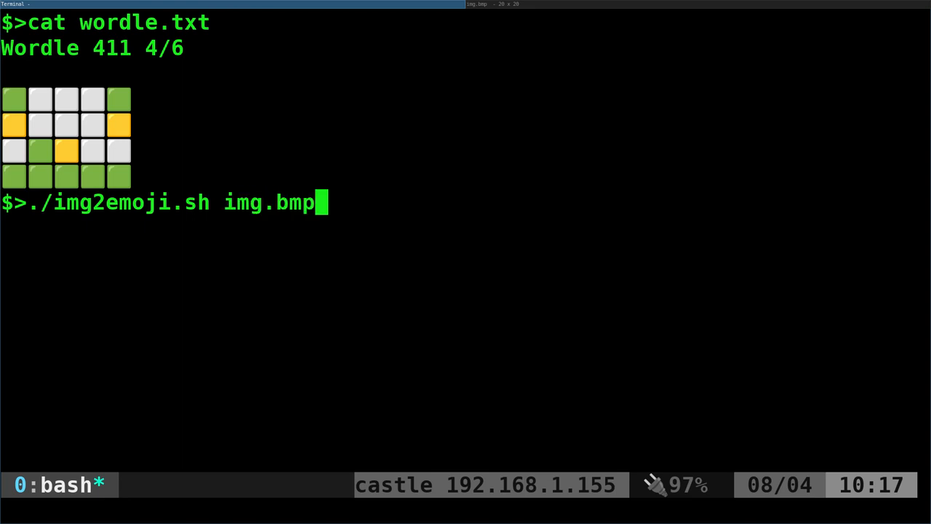
{"action": "mouse_move", "coordinate": [617, 5]}
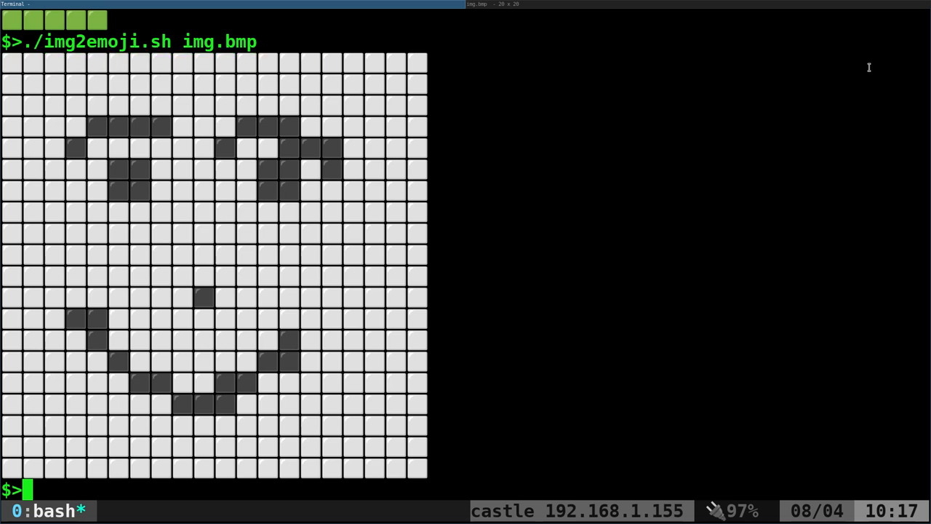
{"action": "mouse_move", "coordinate": [408, 117]}
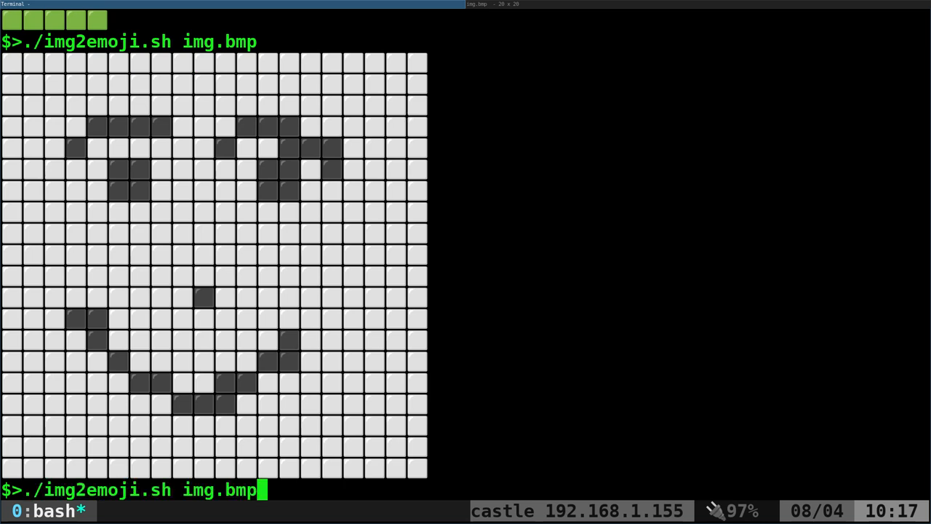
{"action": "type", "text": "jpg"}
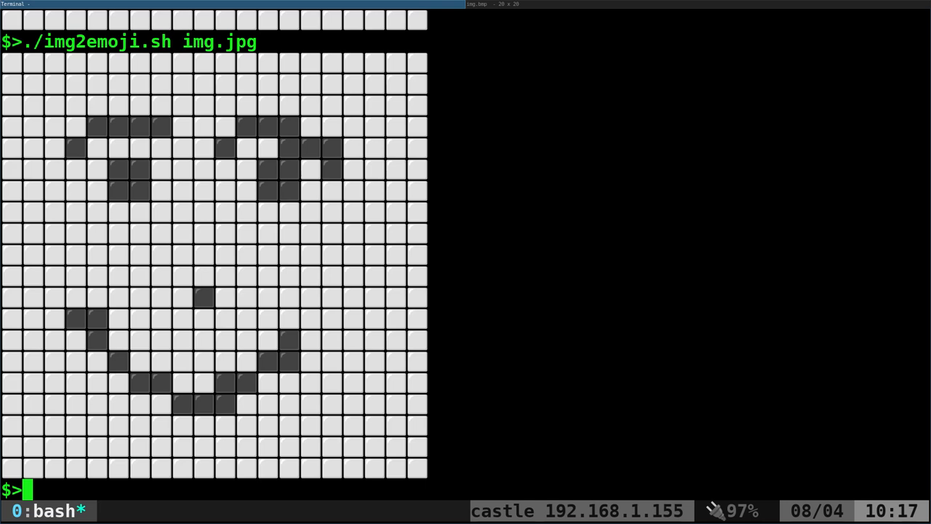
{"action": "type", "text": "vim in"}
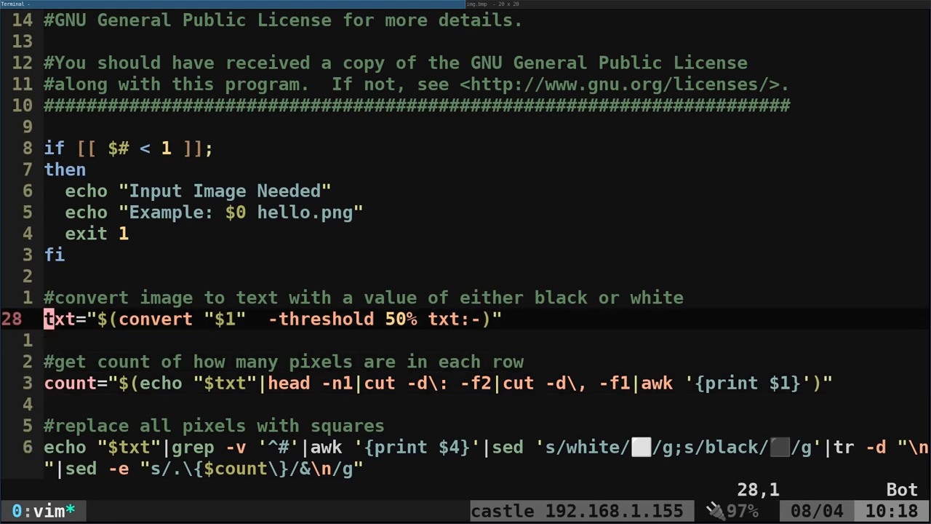
- Inspect the convert -threshold 50% txt:- line, quit vim and start a convert command
{"action": "double_click", "coordinate": [154, 319]}
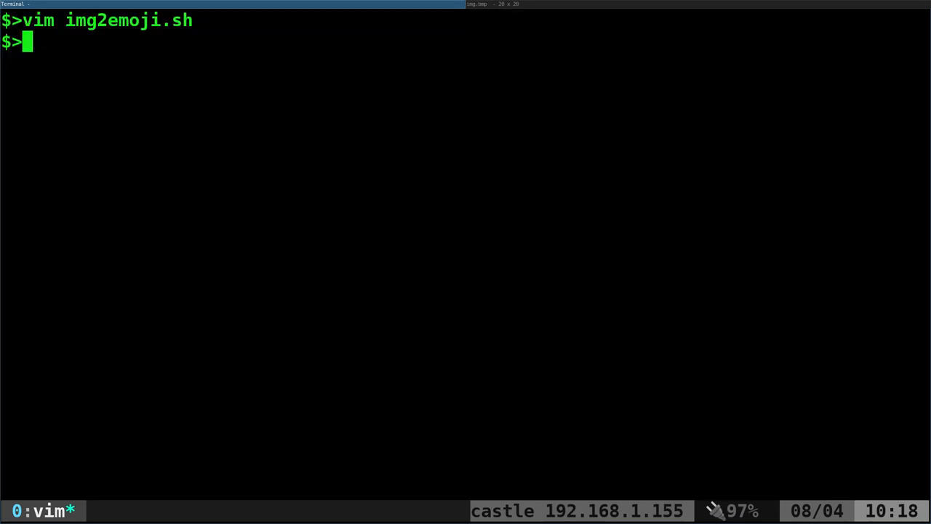
{"action": "type", "text": "convert"}
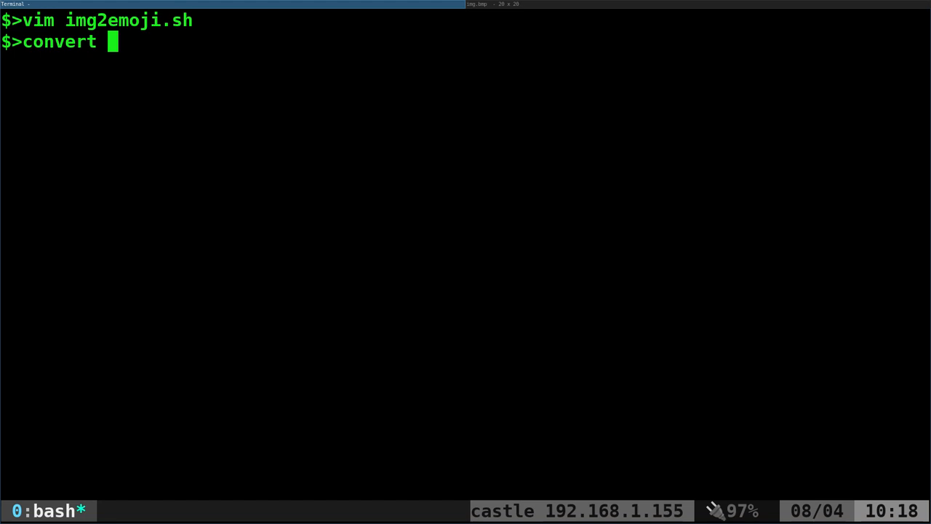
- Print img.jpg's per-pixel listing with convert txt:- and pick out pixel 11,19
{"action": "type", "text": "img.vm"}
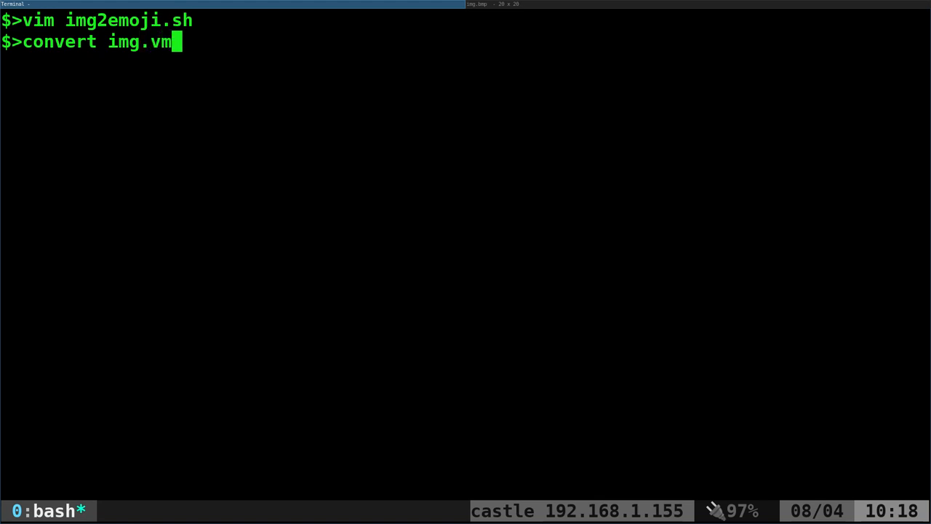
{"action": "type", "text": "p txt:-"}
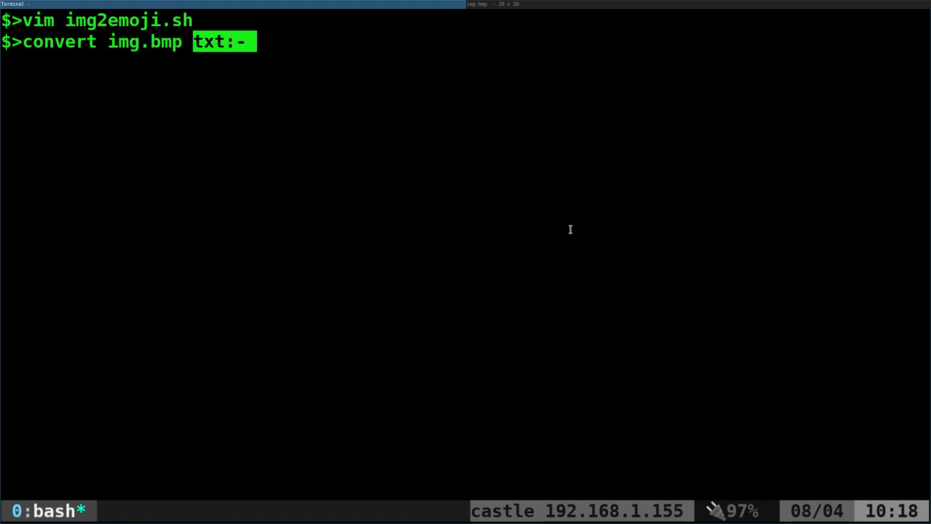
{"action": "mouse_move", "coordinate": [570, 230]}
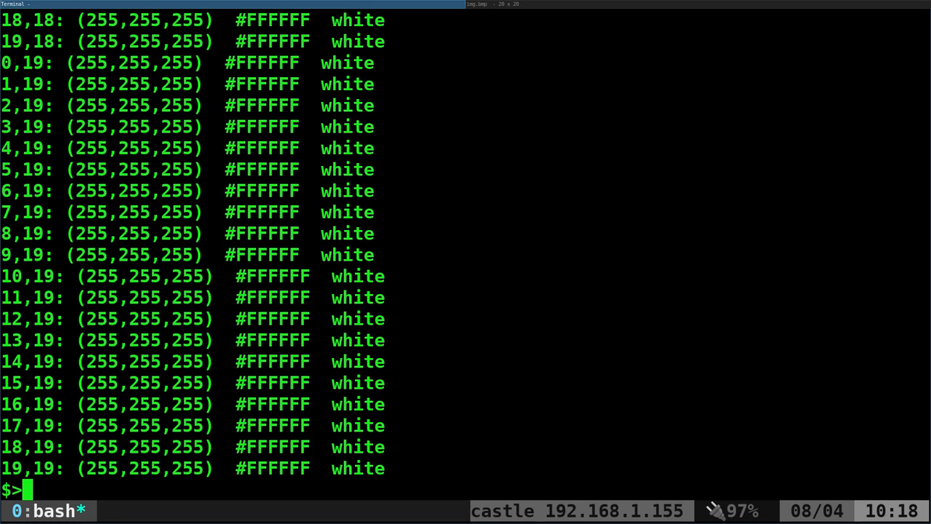
{"action": "mouse_move", "coordinate": [454, 150]}
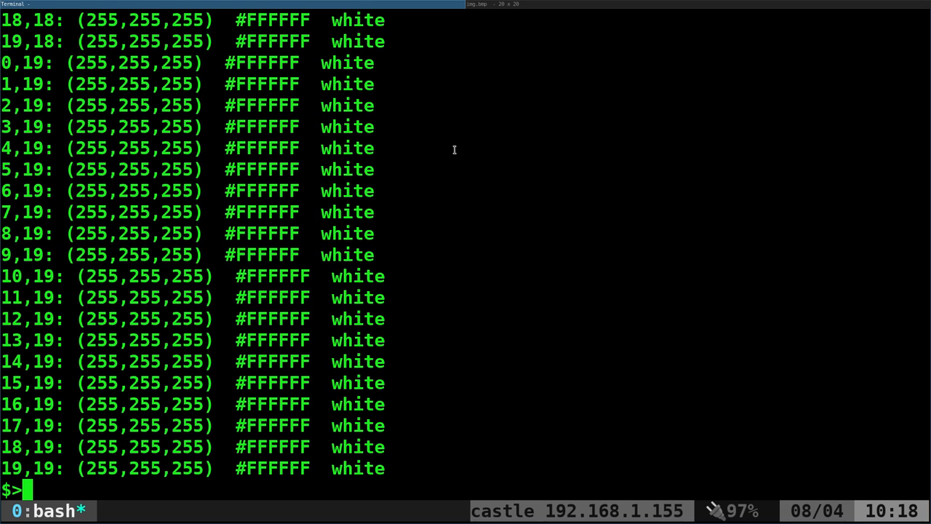
{"action": "mouse_move", "coordinate": [230, 288]}
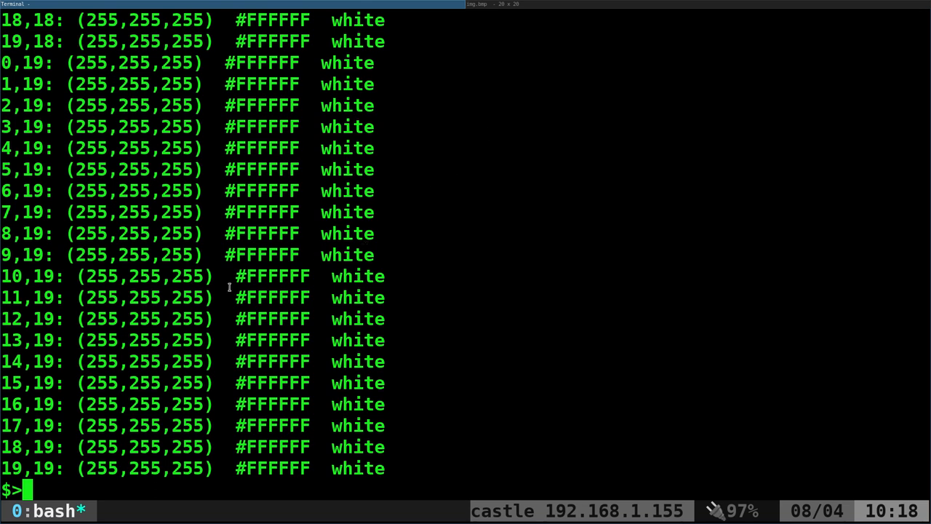
{"action": "double_click", "coordinate": [28, 297]}
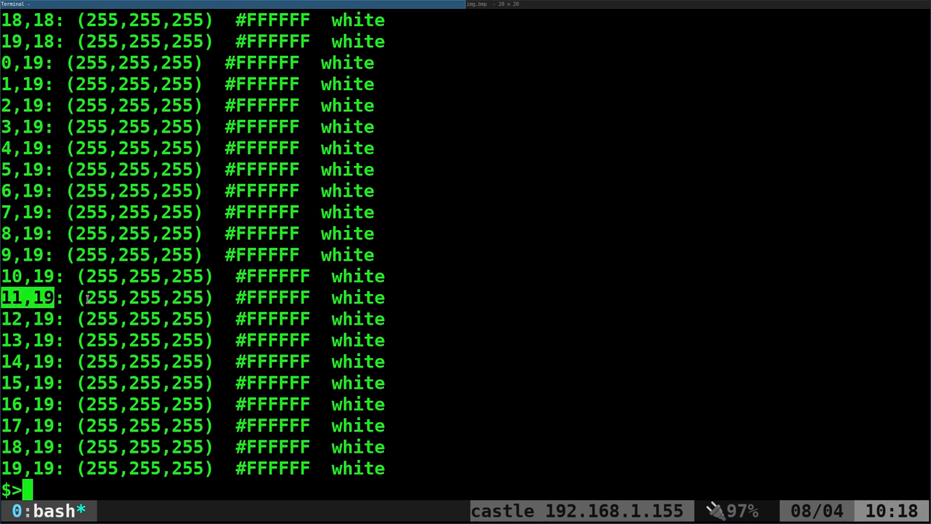
{"action": "double_click", "coordinate": [271, 297]}
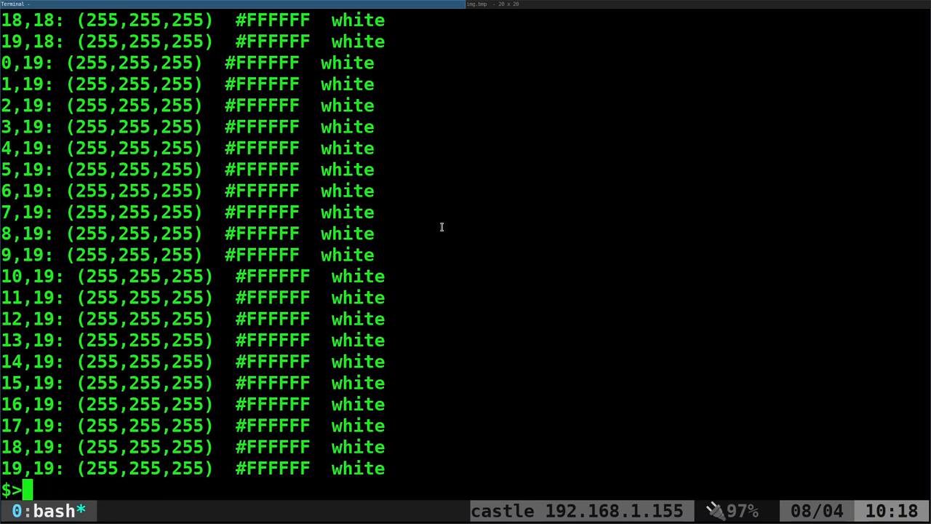
- Print the pixel listings of img.bmp and img.jpg again with convert txt:-
{"action": "type", "text": "convert img.bmp txt:-"}
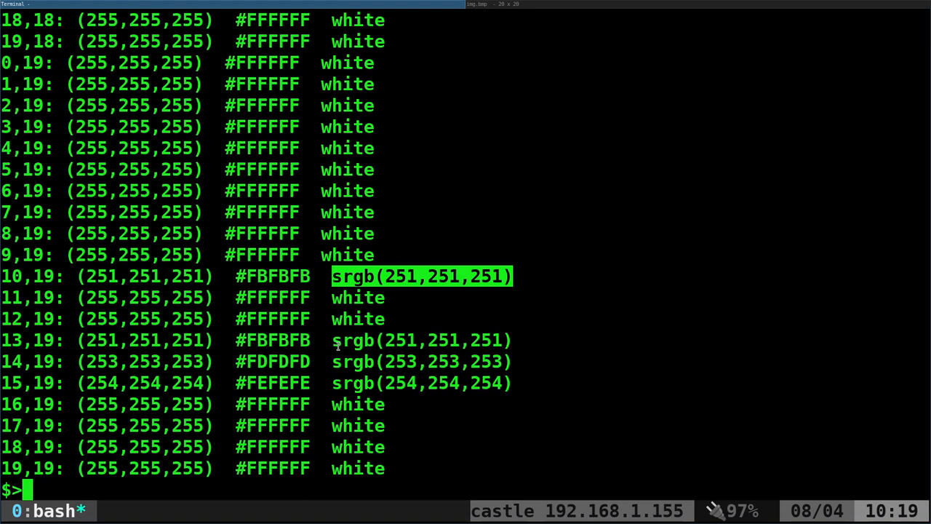
{"action": "type", "text": "convert img.jpg txt:-"}
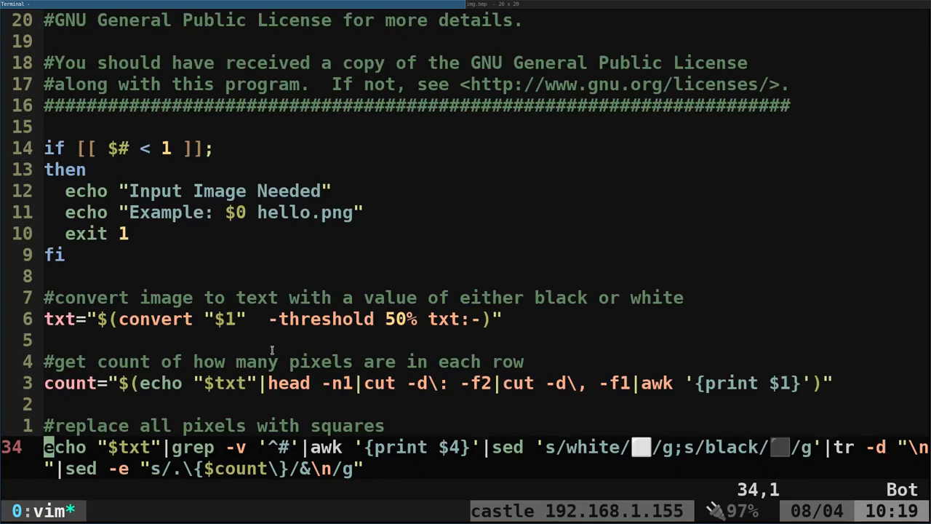
- Review the threshold and square-replacement lines in img2emoji.sh, then quit vim
{"action": "double_click", "coordinate": [320, 319]}
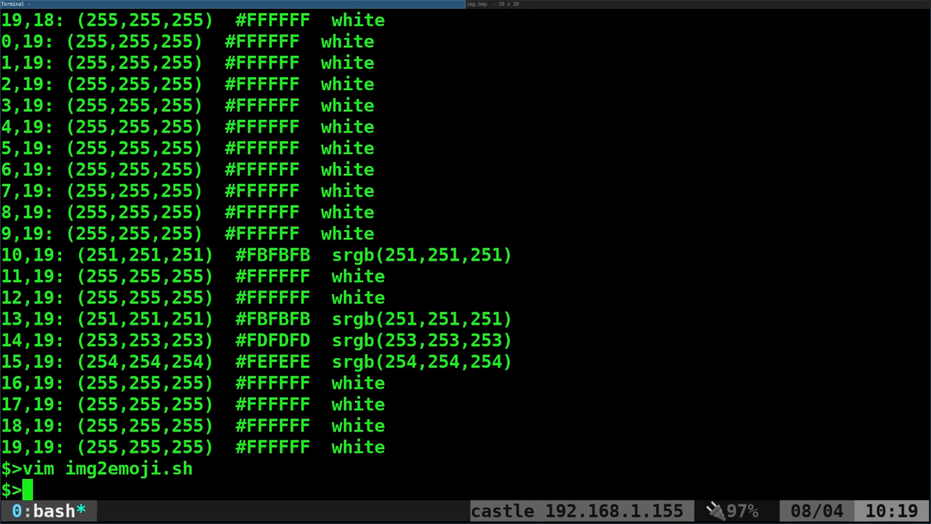
- Show only the pixel-enumeration header via convert img.jpg txt:-|head -n1, cancelling a stray command
{"action": "type", "text": "convert img.jpg txt:-"}
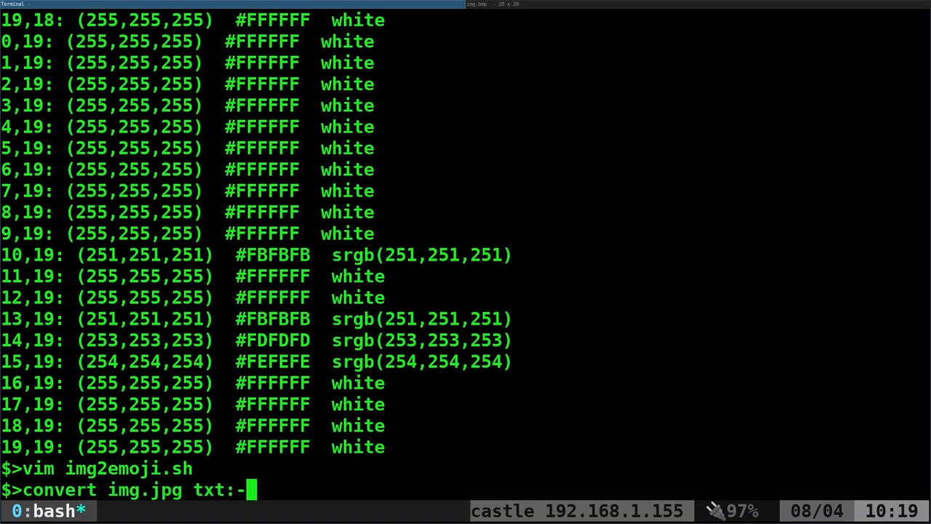
{"action": "type", "text": "|head"}
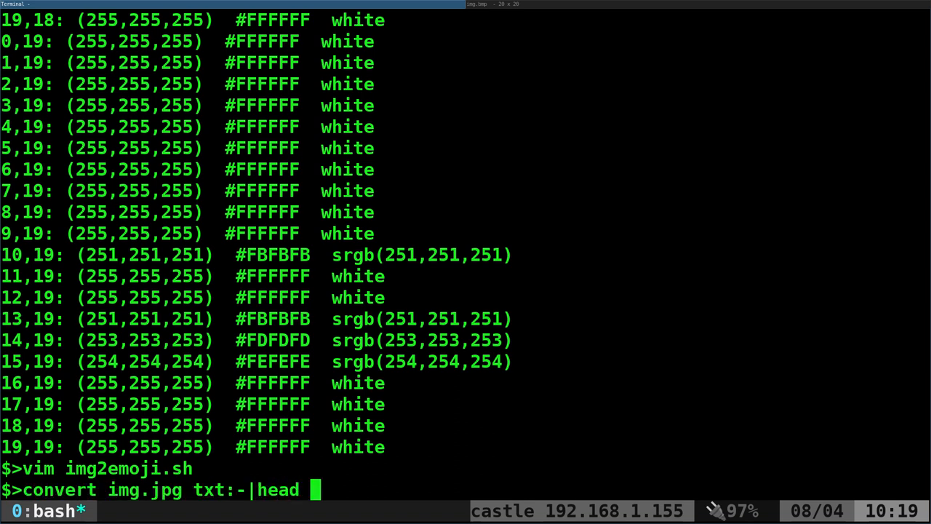
{"action": "type", "text": "-n1"}
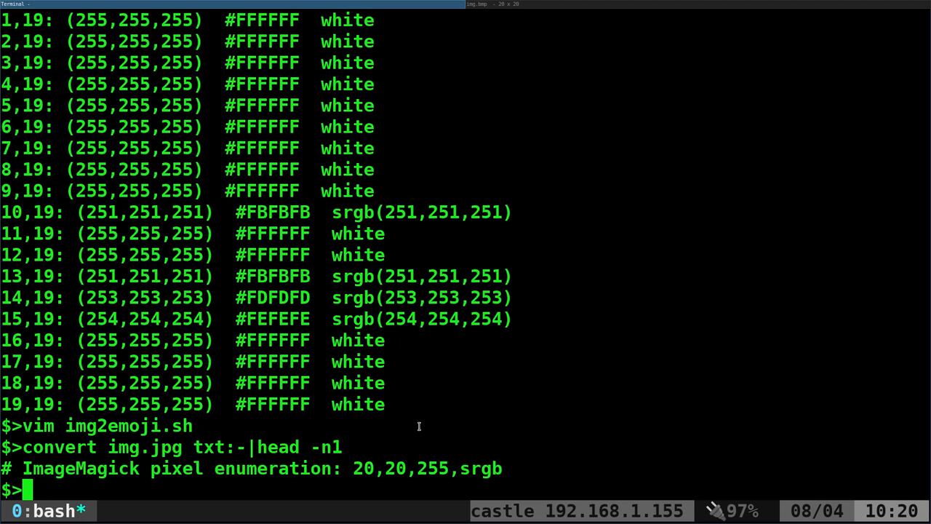
{"action": "type", "text": "convert img.jpg txt:-"}
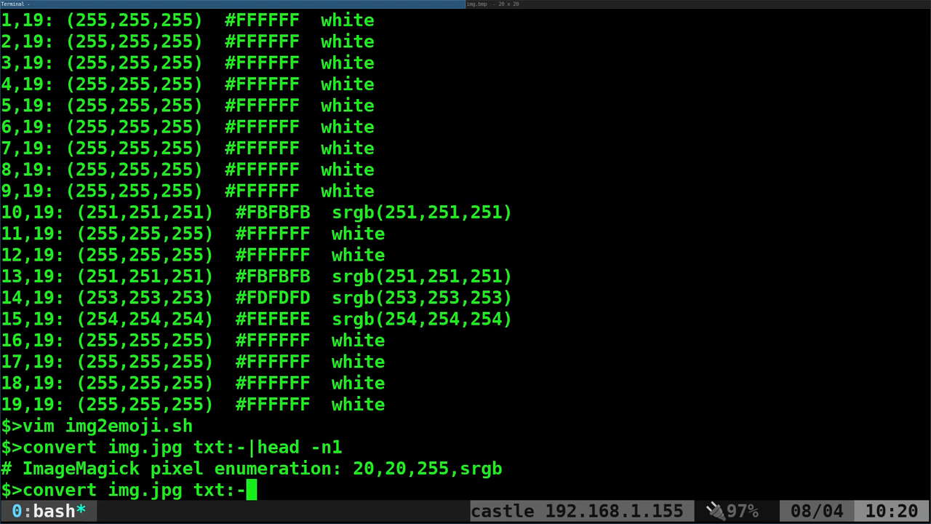
{"action": "key", "text": "ctrl+c"}
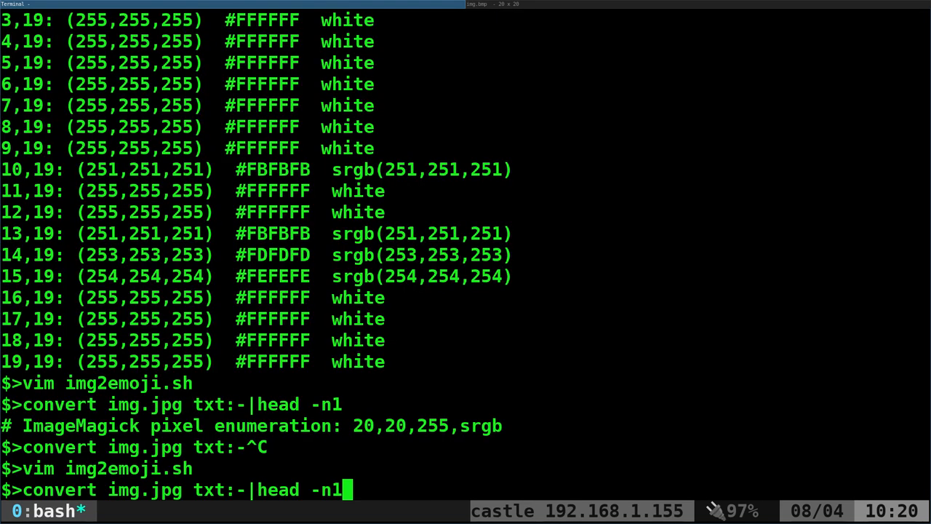
{"action": "key", "text": "BackSpace"}
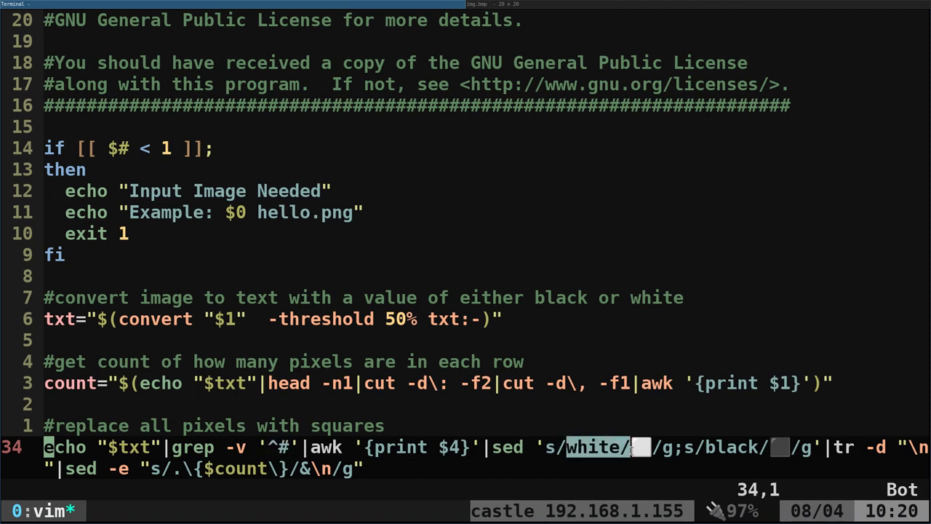
{"action": "mouse_move", "coordinate": [571, 446]}
{"action": "type", "text": "./"}
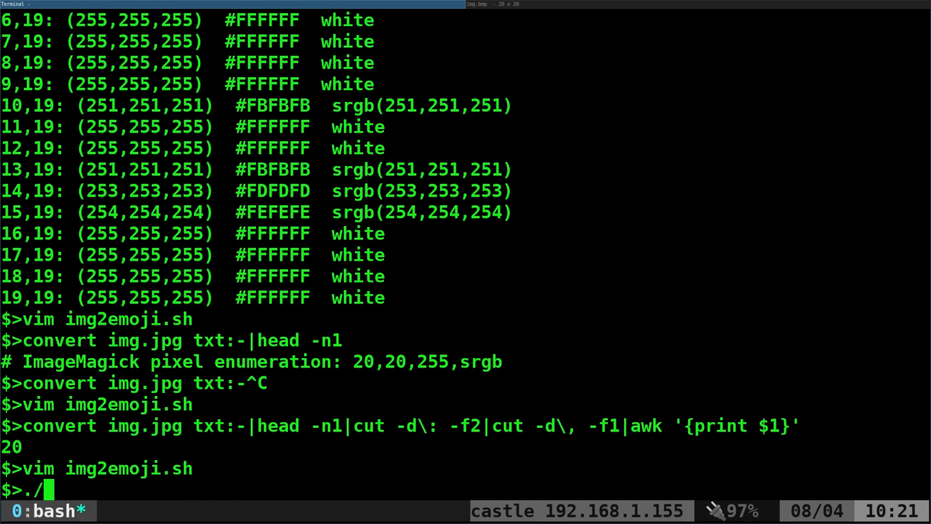
- Run img2emoji.sh on img.jpg, then preview the lake.jpg photo in a viewer
{"action": "type", "text": "img2emoji.sh"}
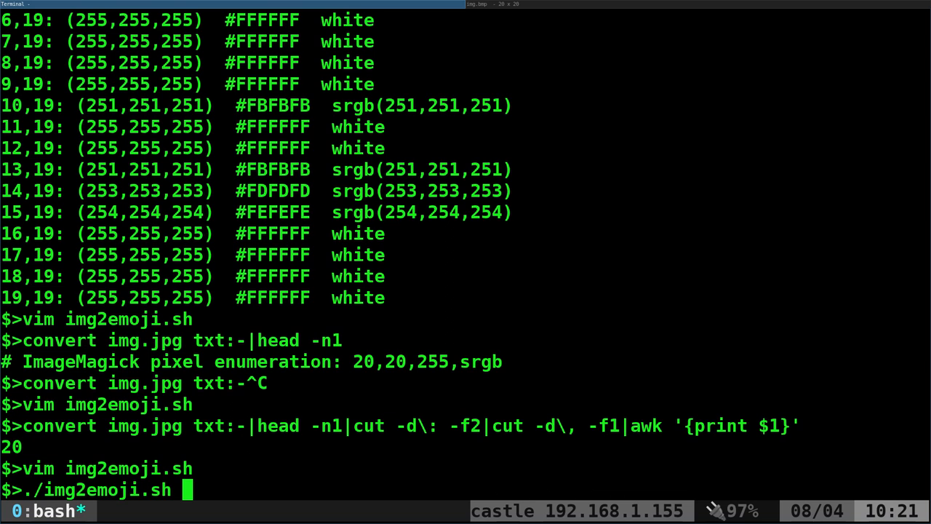
{"action": "type", "text": "img2"}
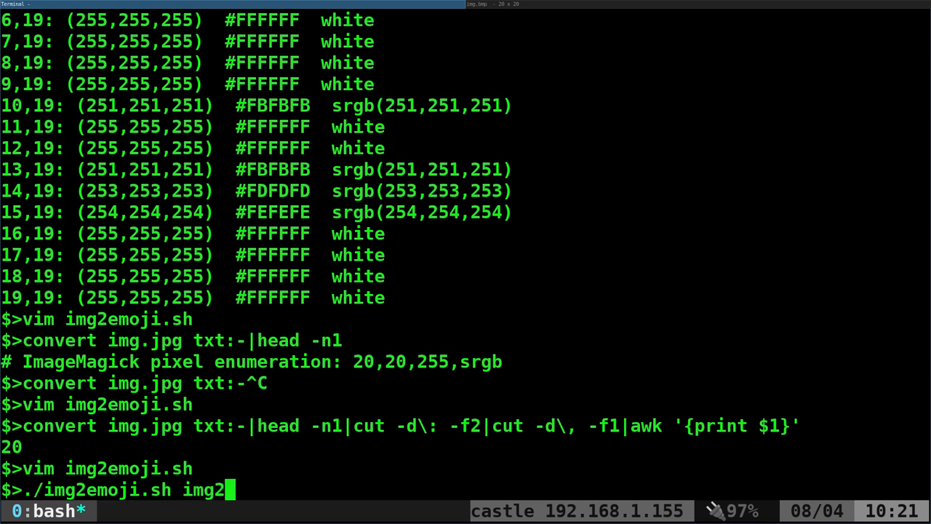
{"action": "type", "text": "e"}
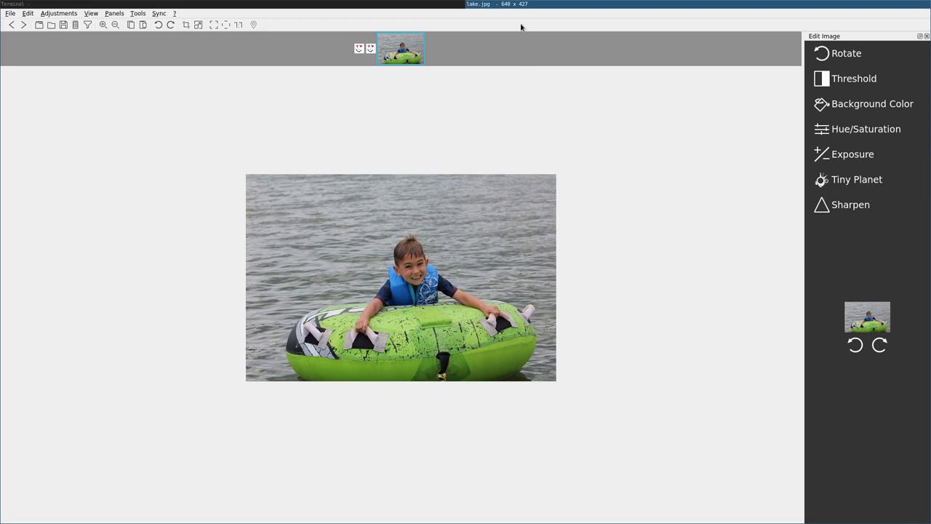
{"action": "mouse_move", "coordinate": [284, 3]}
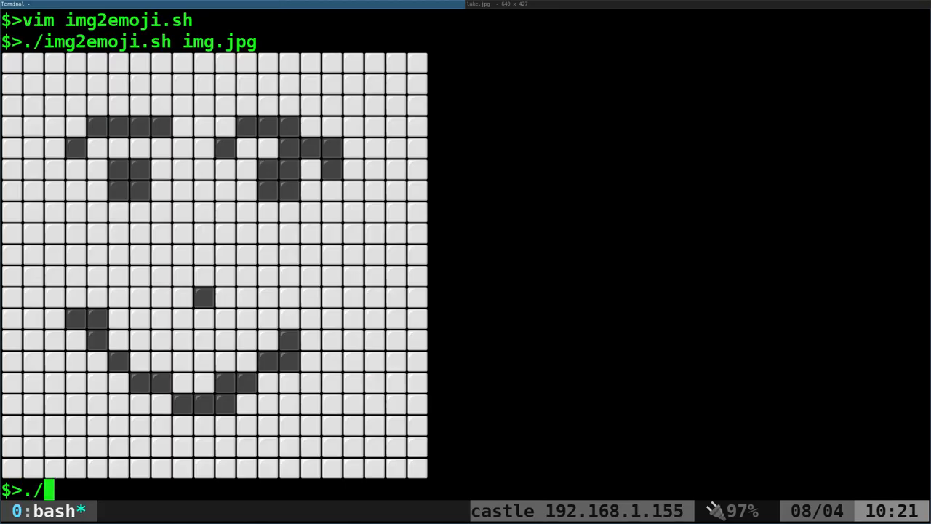
- Enter ./img2emoji.sh lake.jpg at the prompt below the smiley grid
{"action": "type", "text": "img2emoji.sh"}
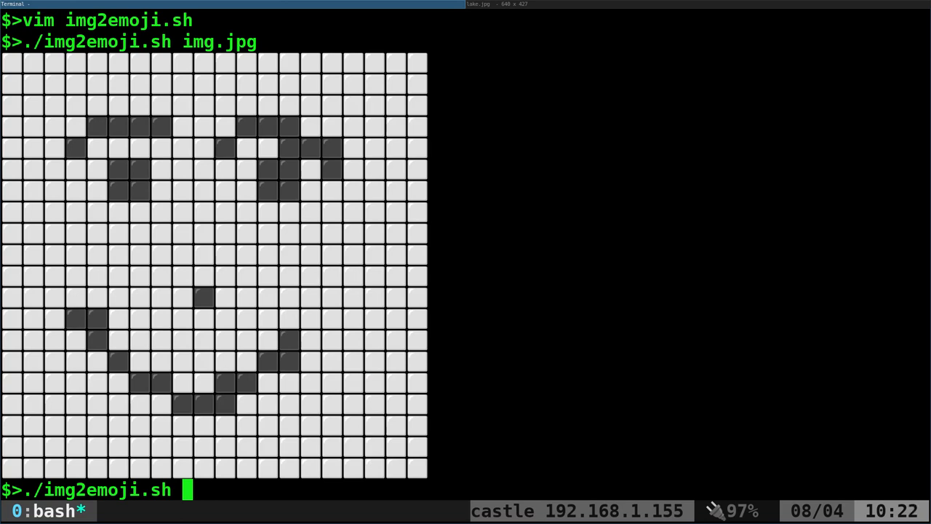
{"action": "type", "text": "lake."}
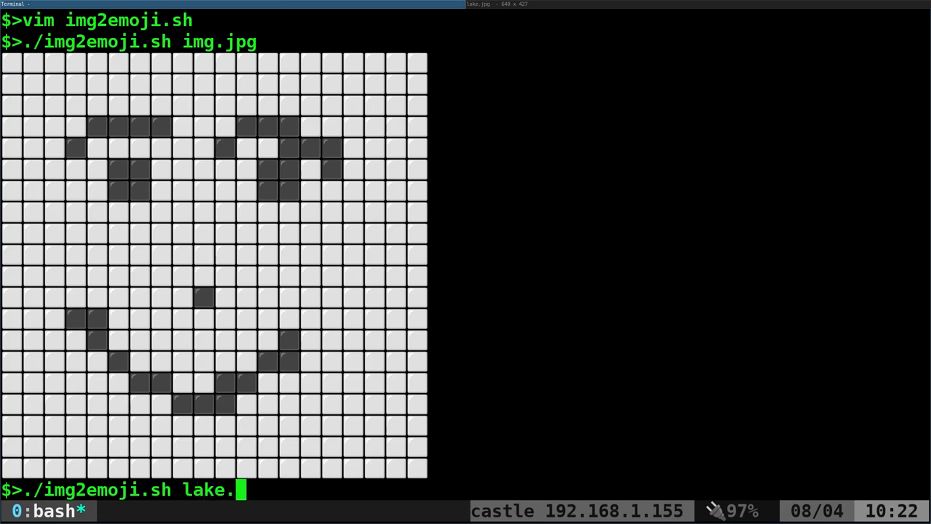
{"action": "type", "text": "jpg"}
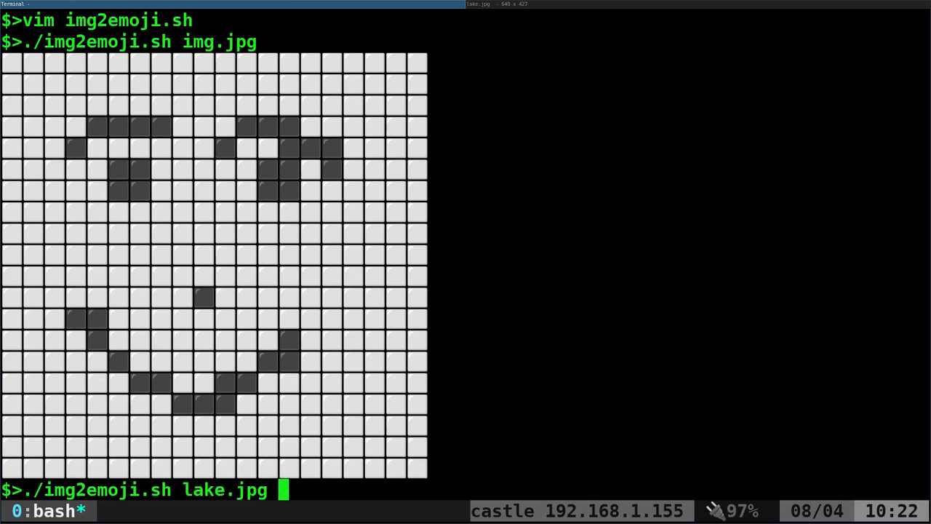